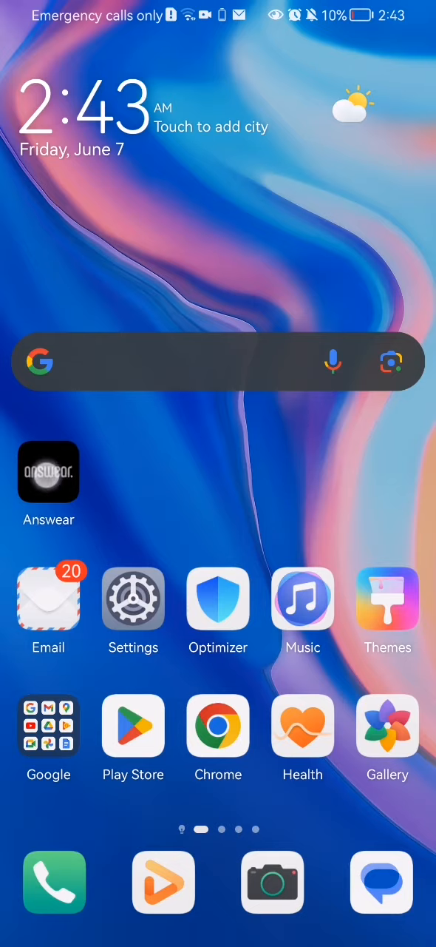
Step: Launch the Answear shopping app from the Android home screen to its Férfi homepage
{"action": "left_click", "coordinate": [48, 472]}
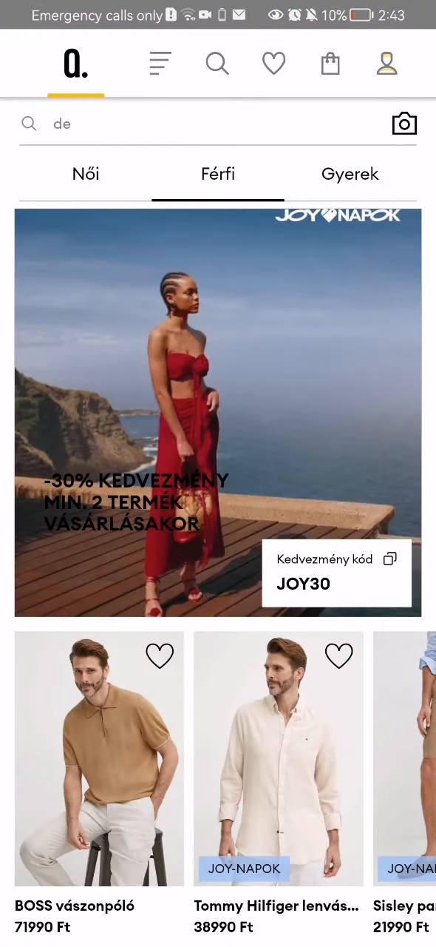
{"action": "key", "text": "Backspace"}
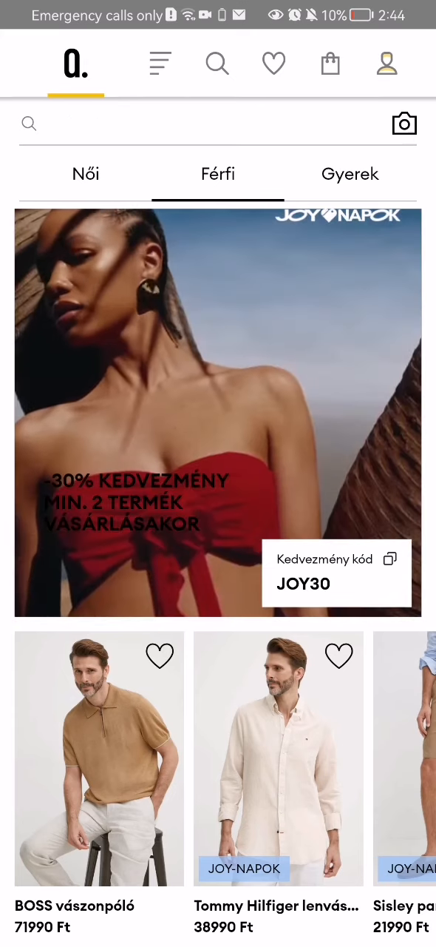
Step: Open Rendeléseim from the profile account menu, showing Még nincs rendelés
{"action": "left_click", "coordinate": [387, 63]}
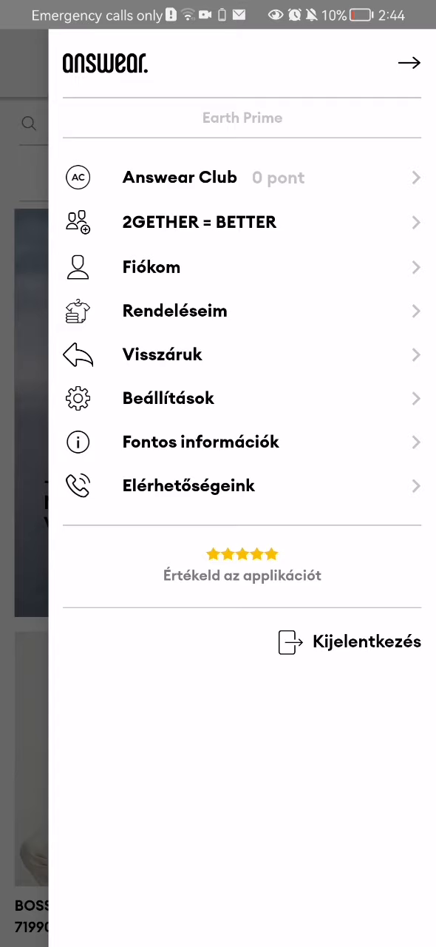
{"action": "left_click", "coordinate": [238, 313]}
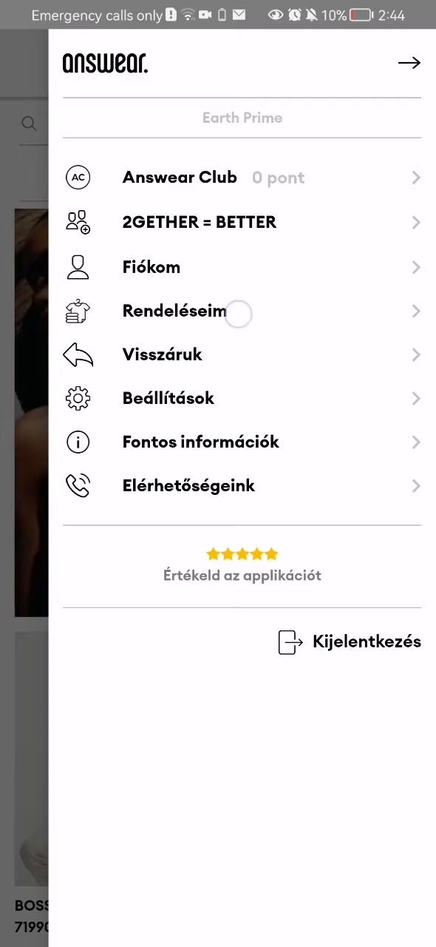
{"action": "left_click", "coordinate": [173, 311]}
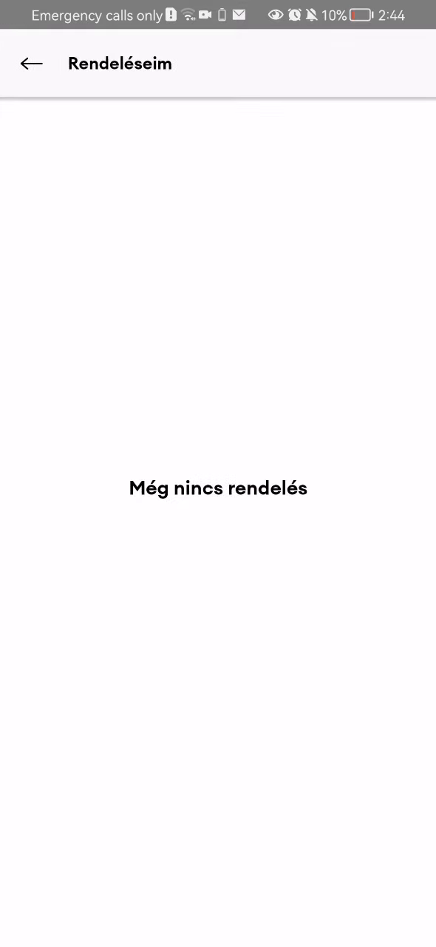